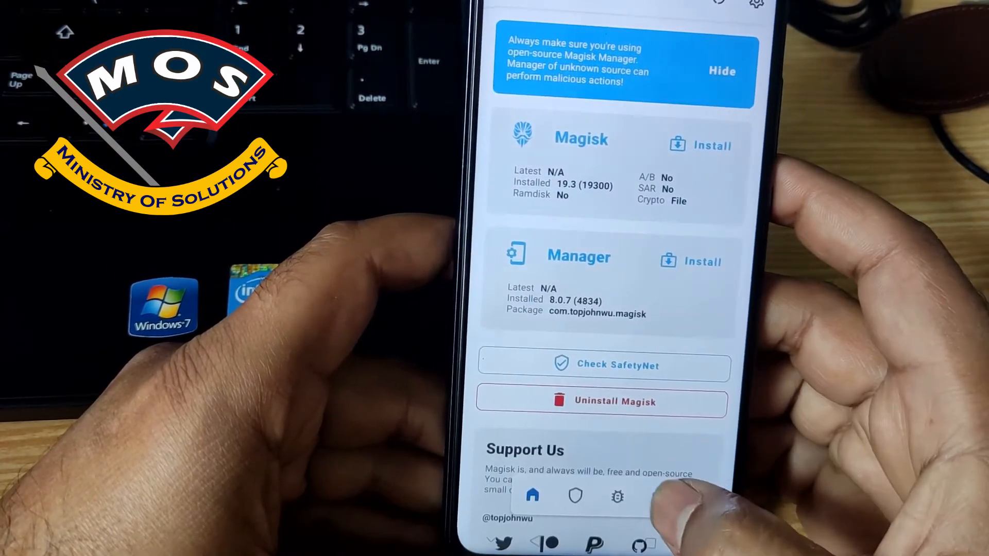
# Step: Show the Modules page listing Universal SafetyNet Fix and the online modules
pyautogui.click(656, 498)
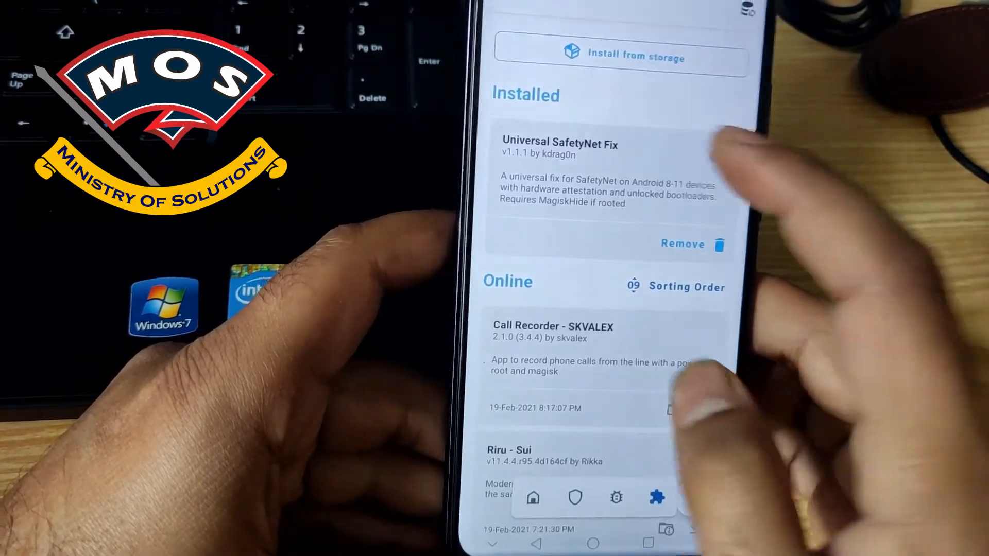
# Step: Search the online modules for 'riru' to list Riru v23.5 and related modules
pyautogui.click(725, 156)
pyautogui.write('riru')
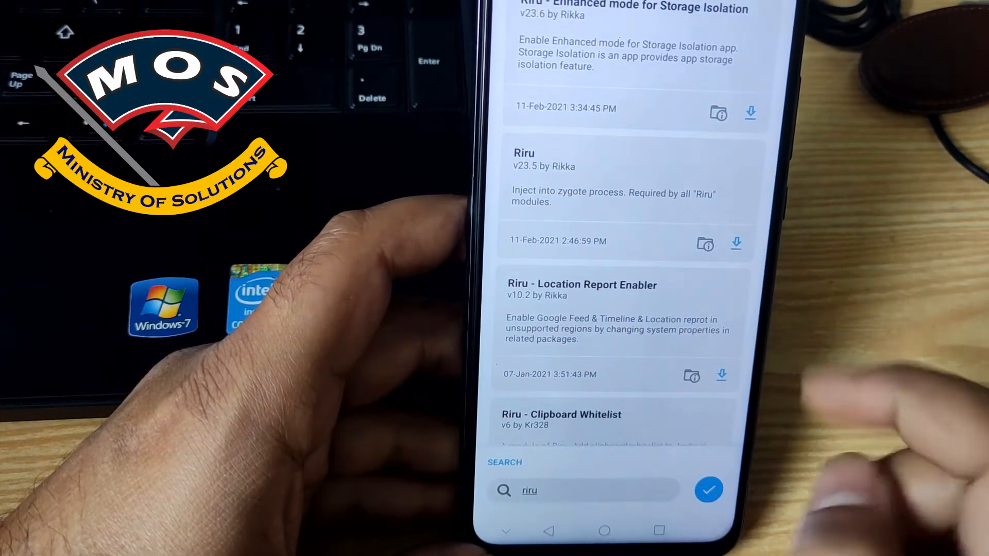
# Step: Install Riru v23.5 from the online list and reboot the phone once the log shows Done
pyautogui.click(735, 245)
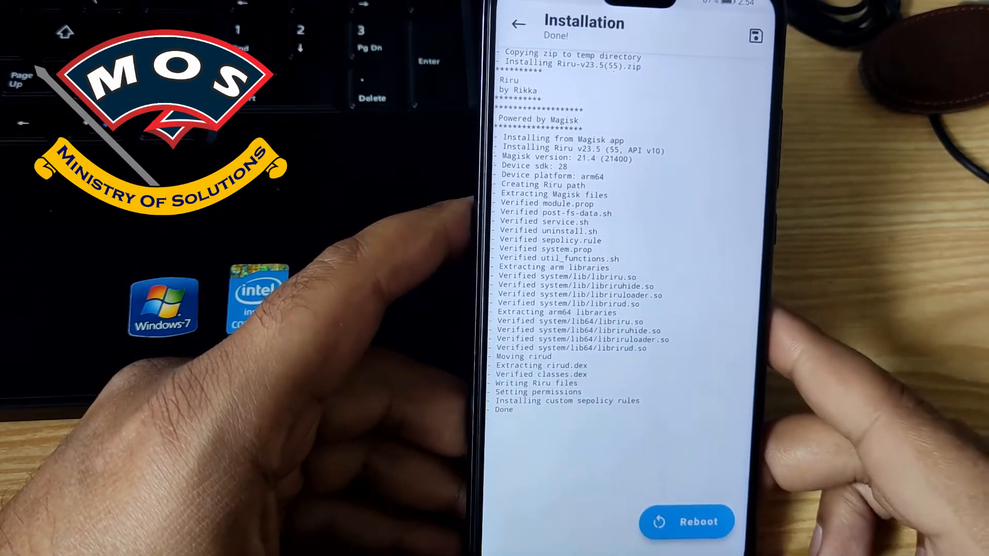
pyautogui.click(686, 522)
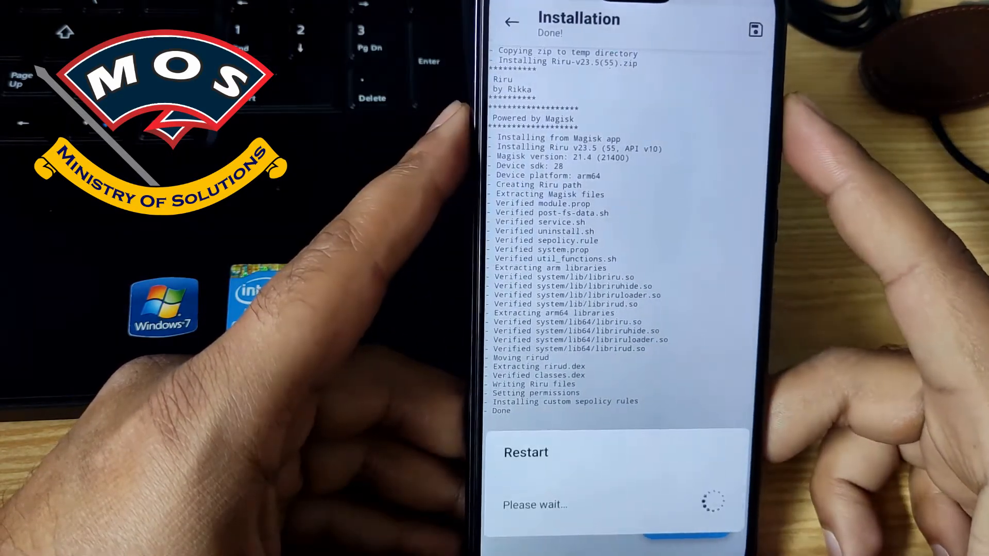